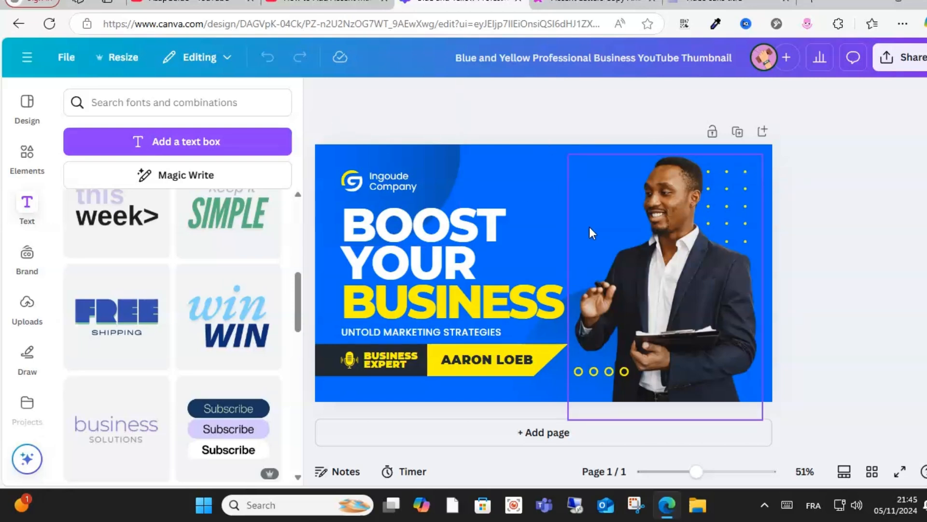
Select and deselect elements on the thumbnail, ending on the headline text
left_click(473, 233)
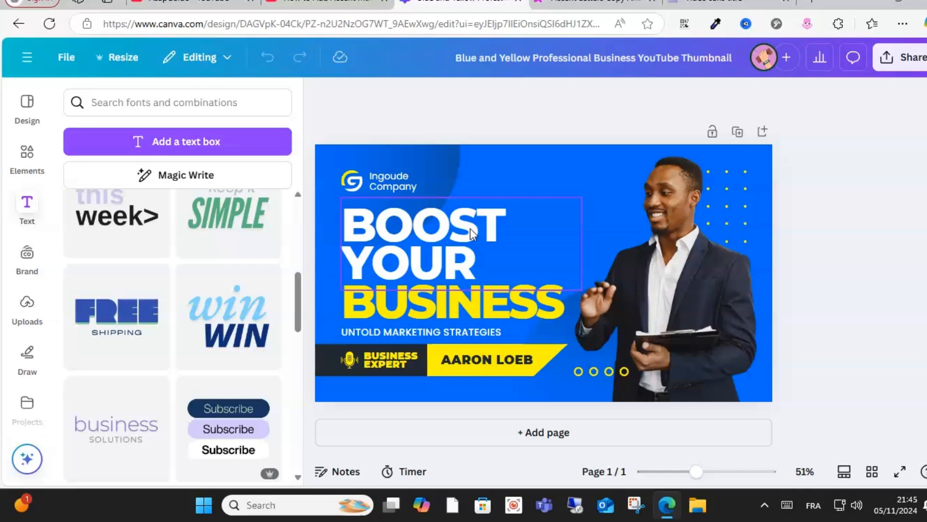
left_click(491, 101)
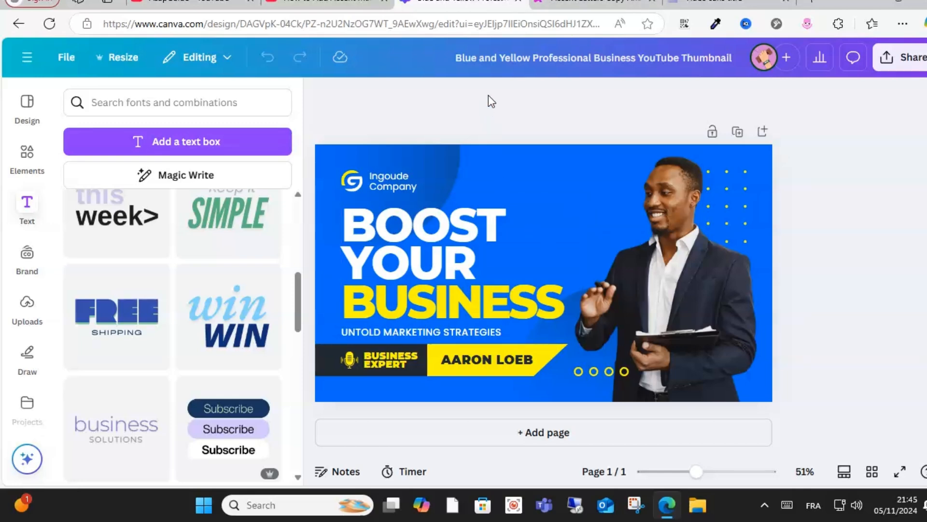
left_click(420, 236)
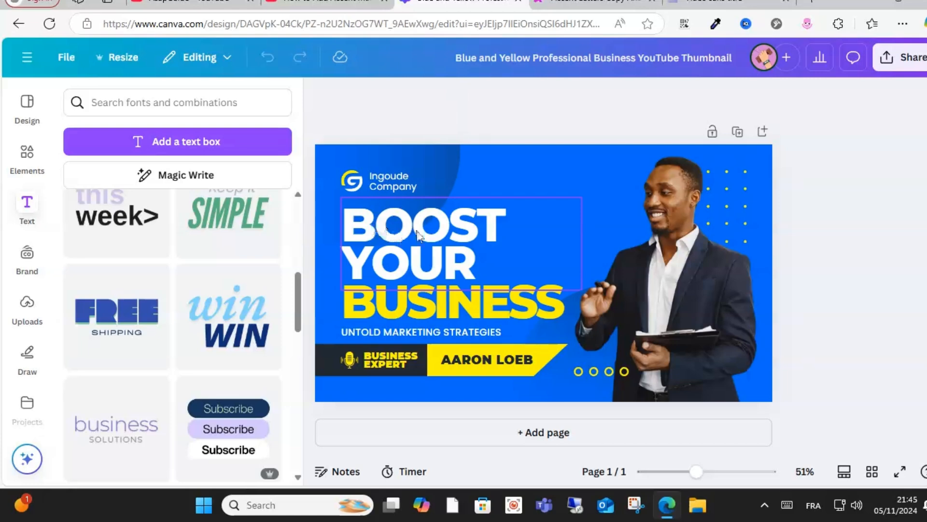
Switch to accentletters.com and scroll down to the A With Accent group
left_click(589, 1)
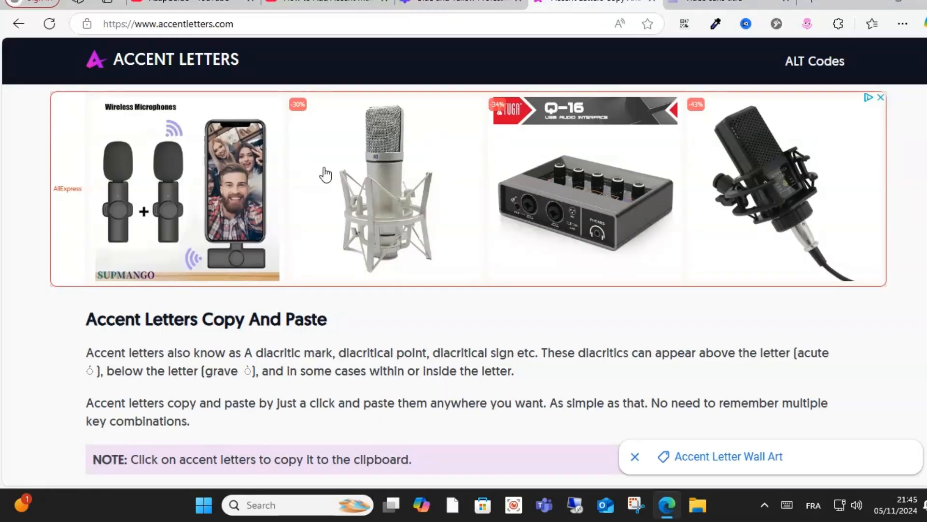
scroll("down", 3)
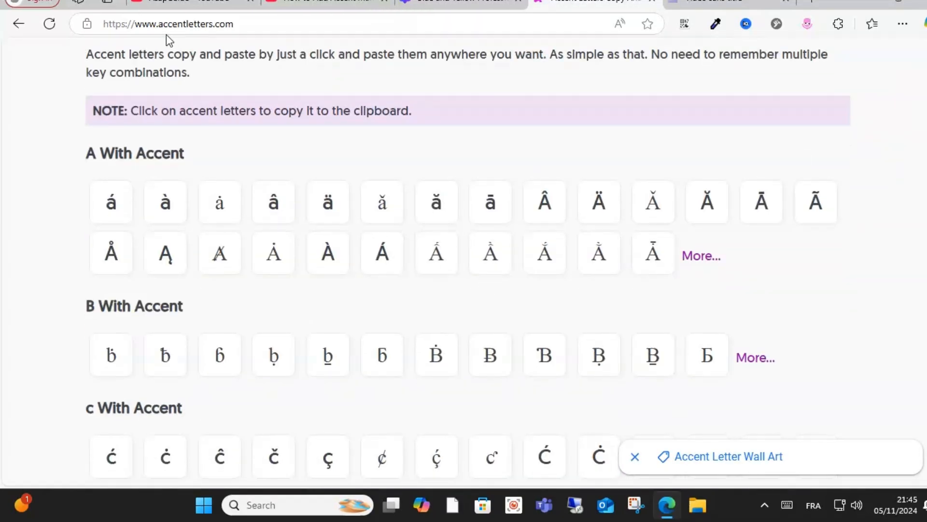
scroll("down", 3)
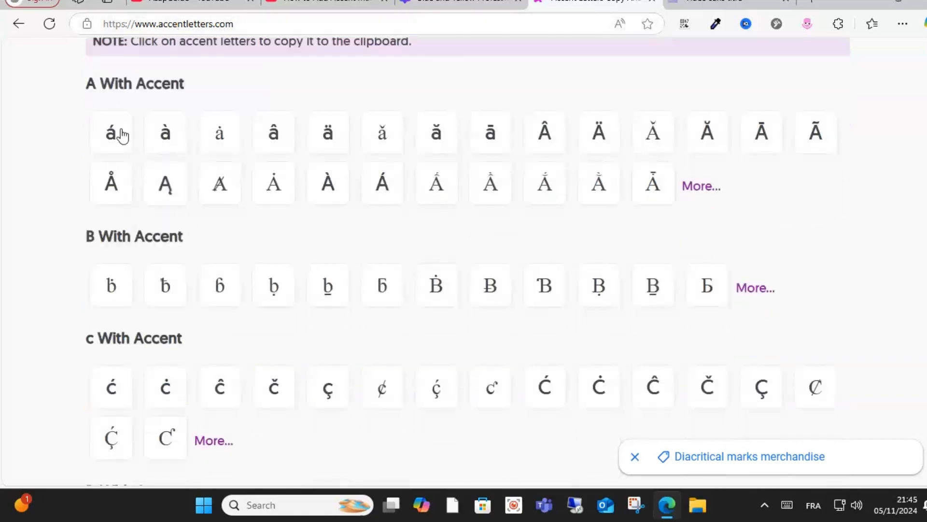
mouse_move(245, 246)
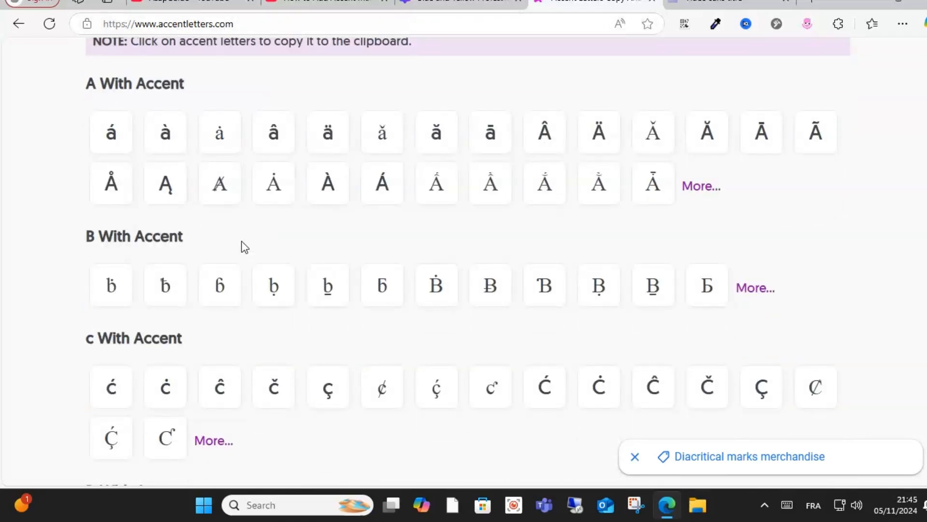
mouse_move(215, 237)
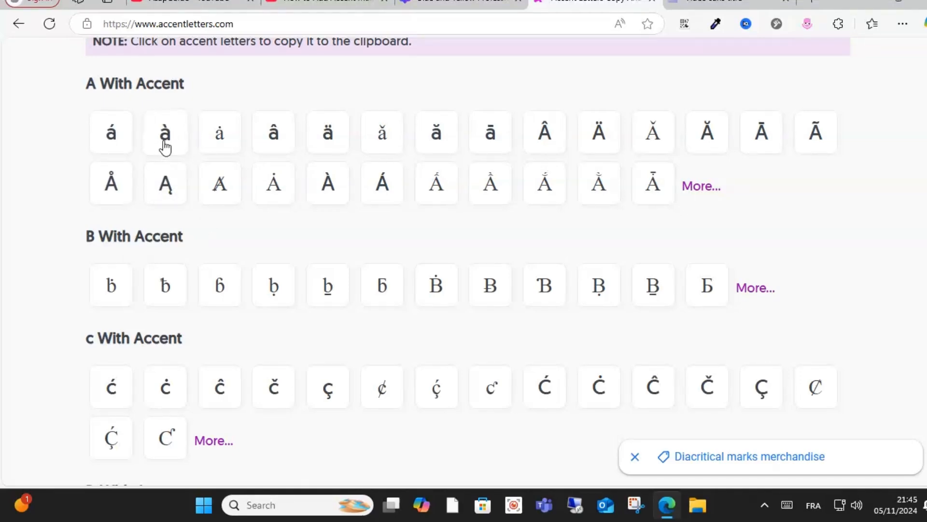
mouse_move(142, 155)
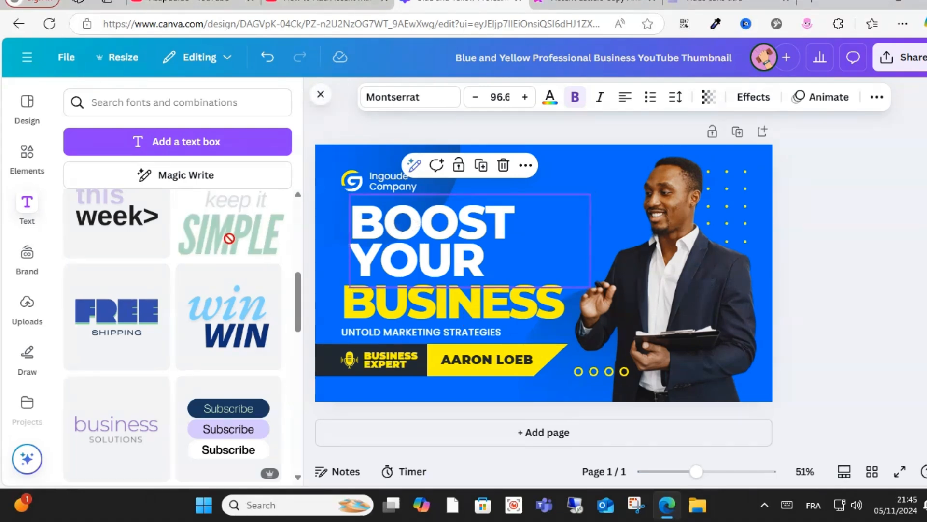
Replace BOOST in the headline with the pasted Á so it reads 'Á YOUR'
left_click(426, 237)
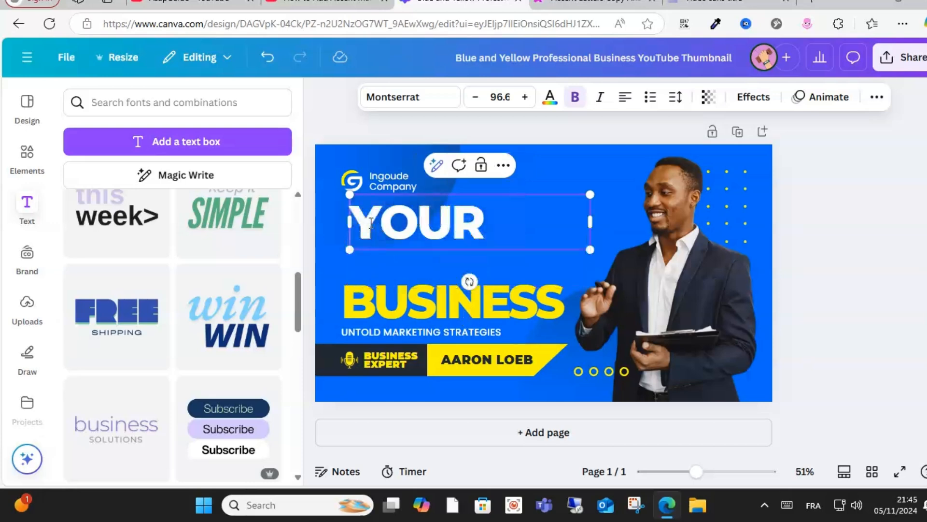
right_click(417, 223)
type("Á ")
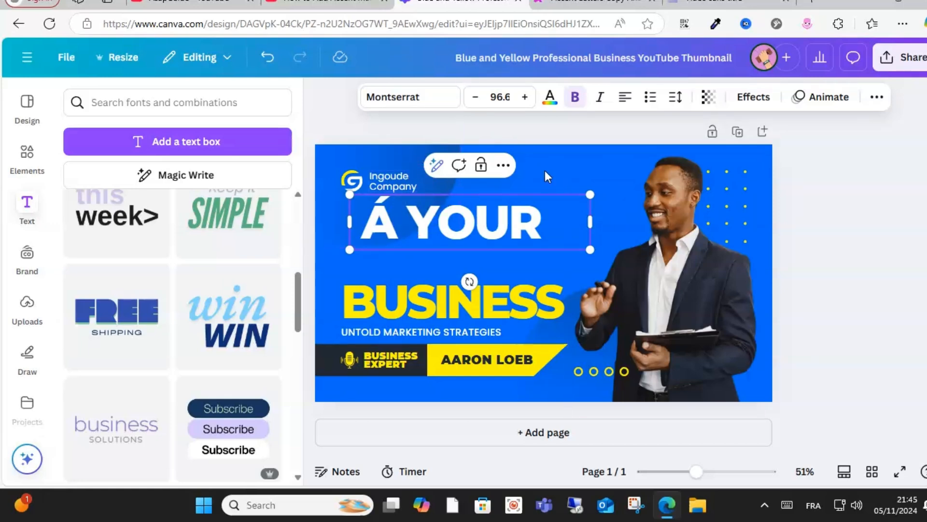
left_click(543, 175)
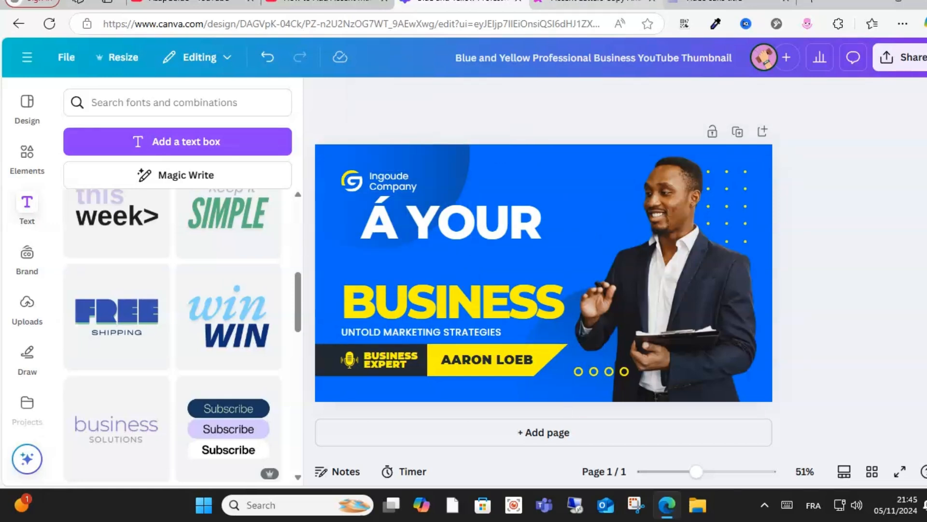
Flip to the accent letters tab and back to the Canva thumbnail design
left_click(591, 1)
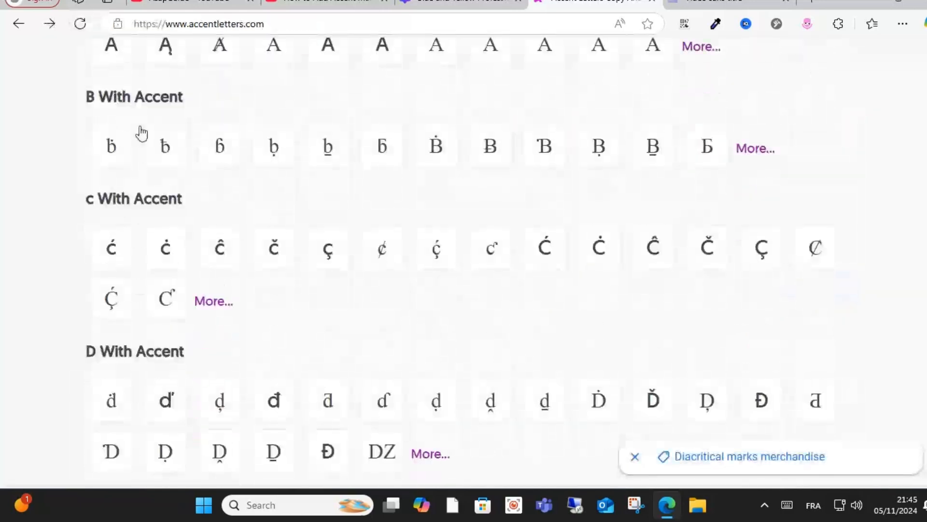
left_click(458, 1)
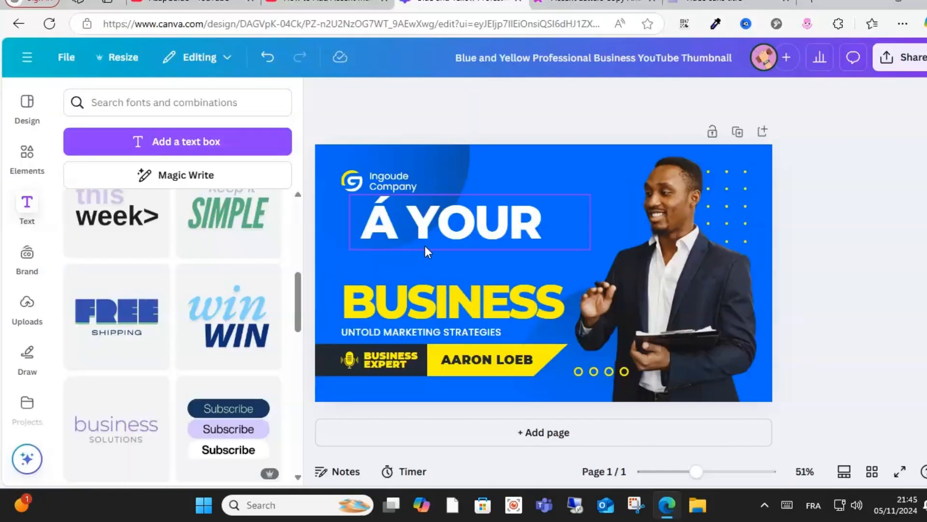
Narrow the 'Á YOUR' headline box until it hugs the text
left_click(447, 222)
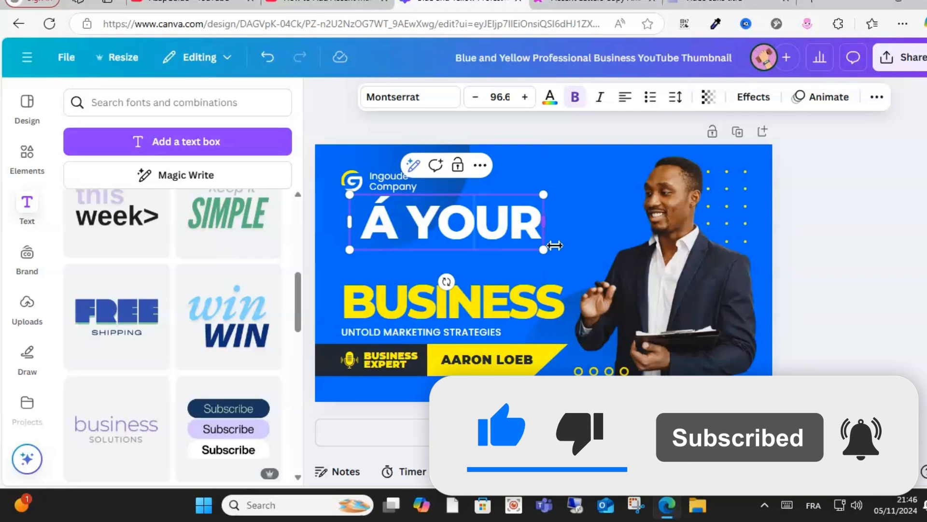
left_click(736, 388)
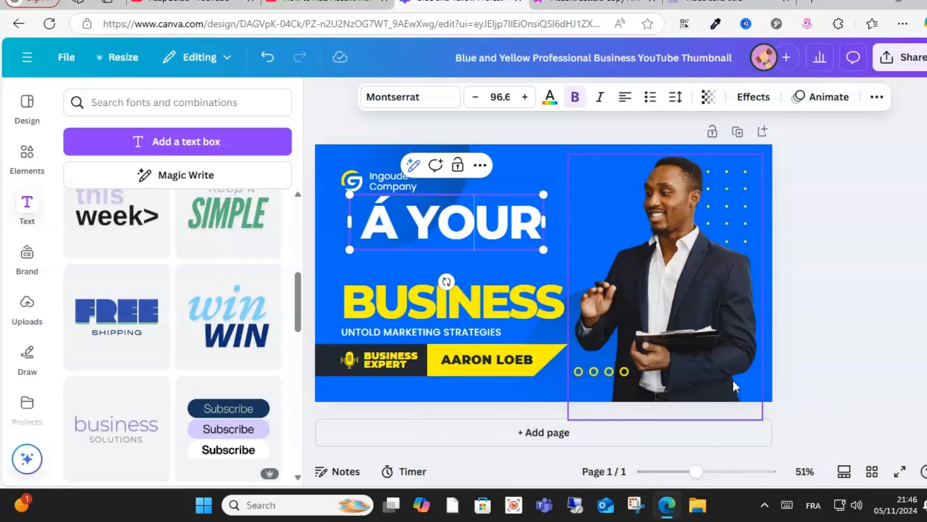
left_click(783, 505)
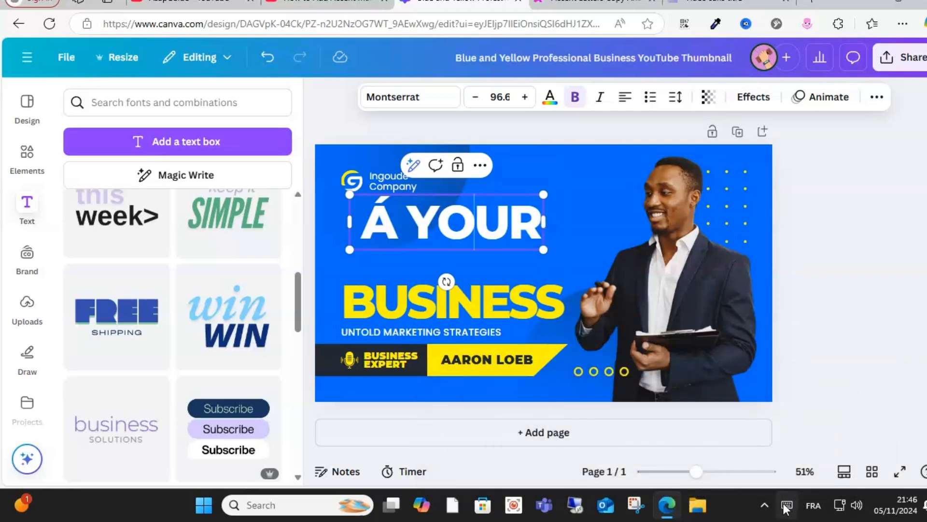